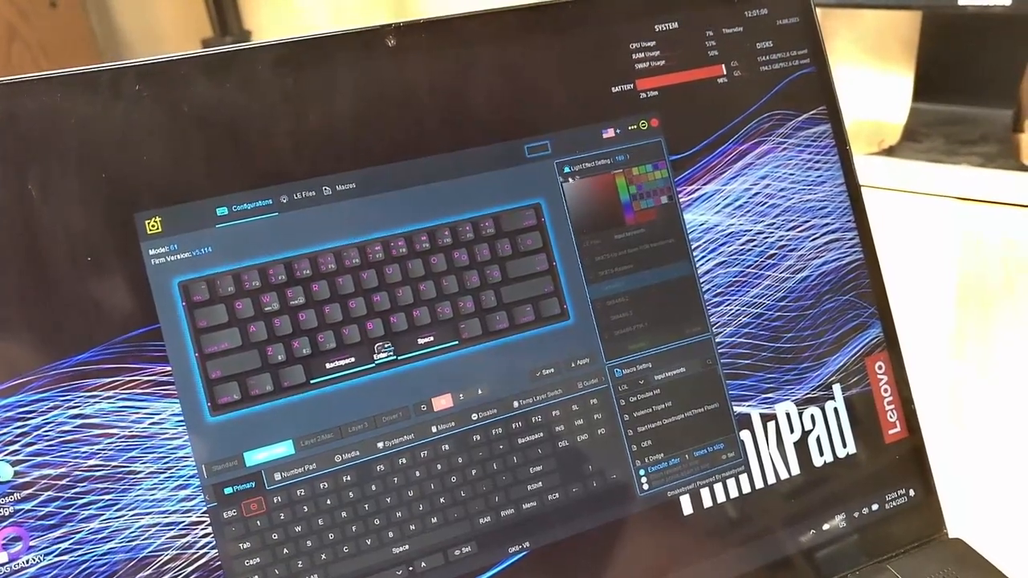
# Switch the configurator from the Configurations key layout to the LE Files section.
pyautogui.click(297, 200)
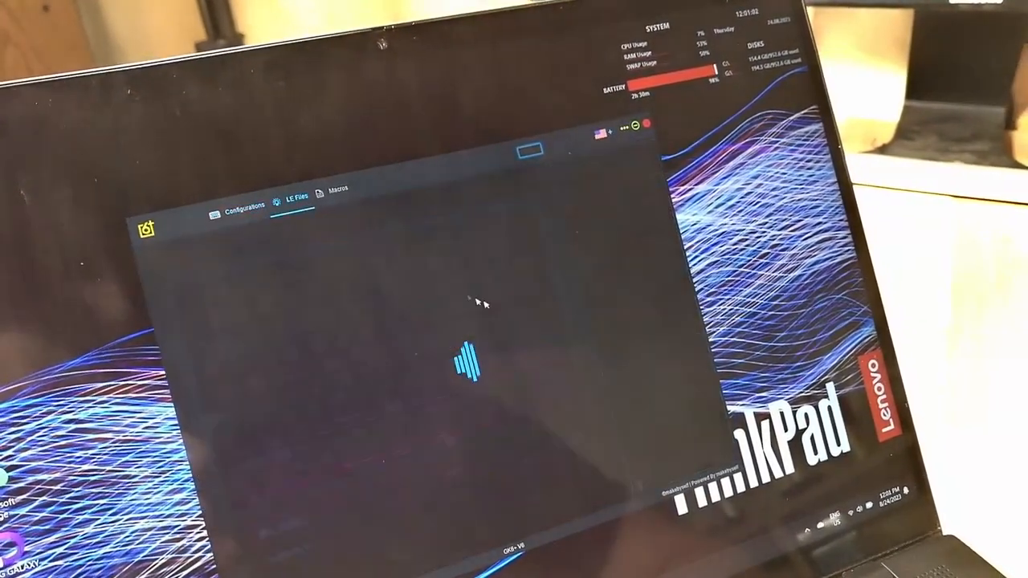